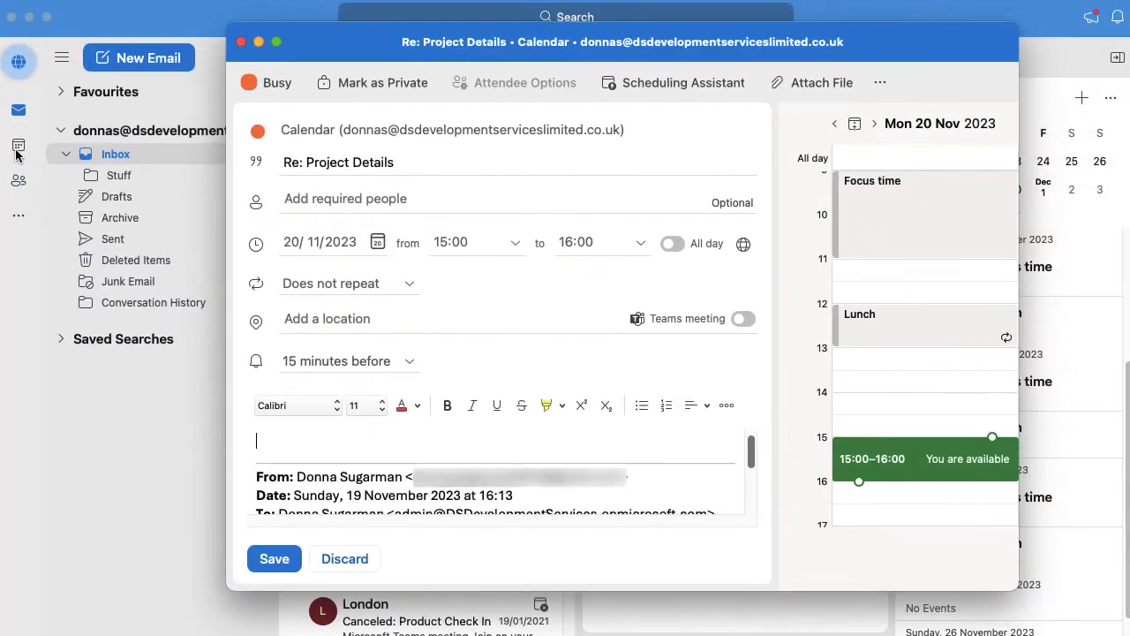
pyautogui.moveTo(18, 145)
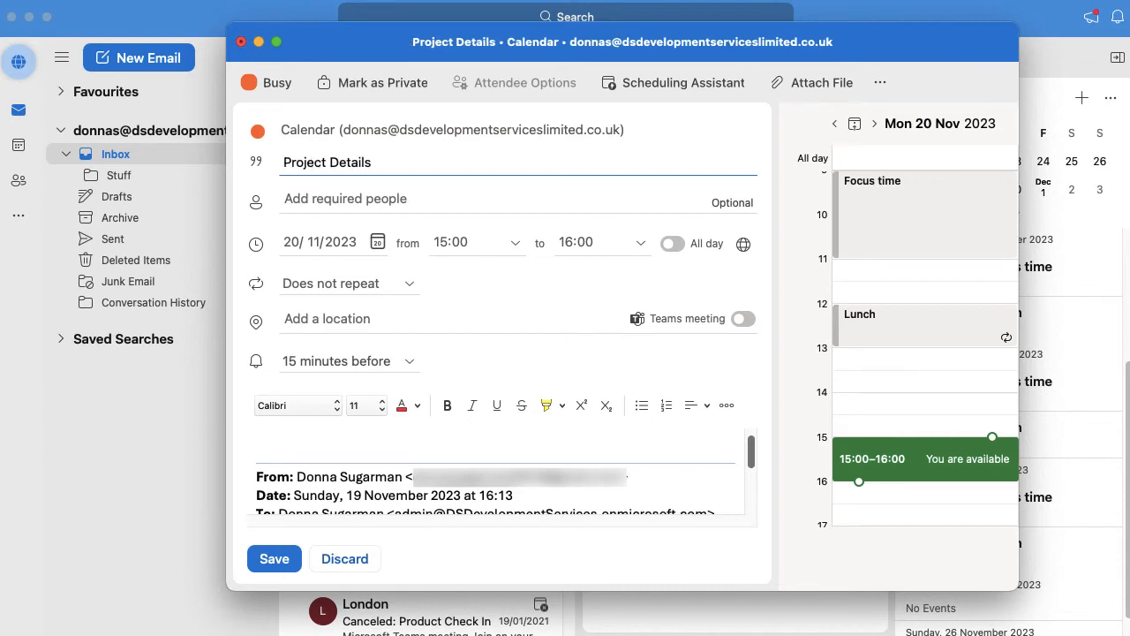
# Step: Retitle the draft event to 'Project Planning', replacing the original title
pyautogui.write('Project PI')
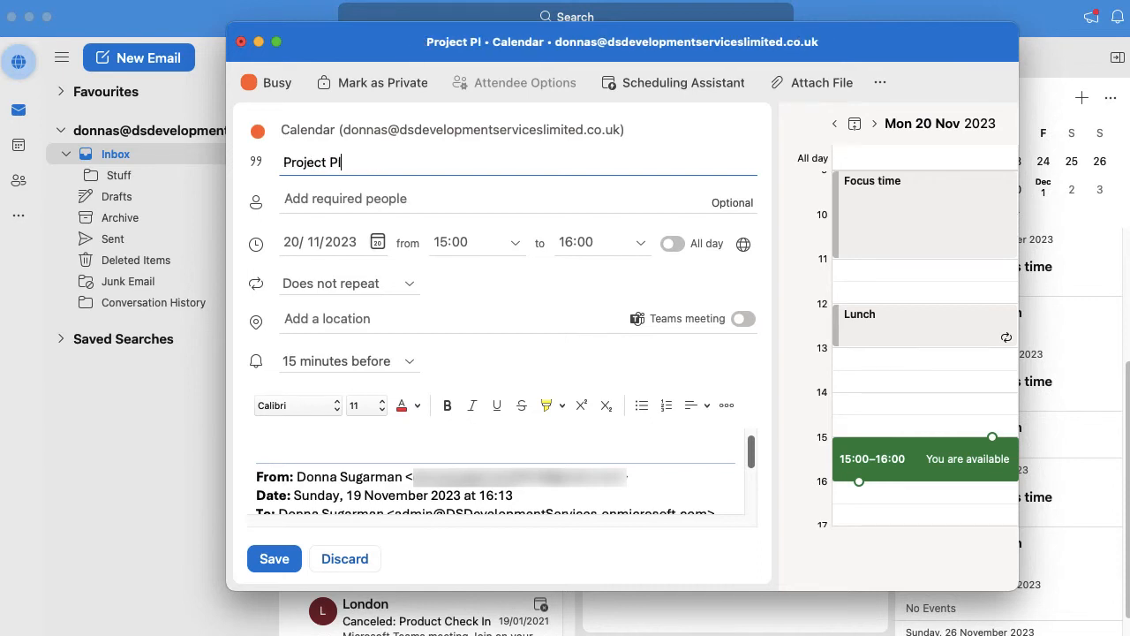
pyautogui.write('nnin')
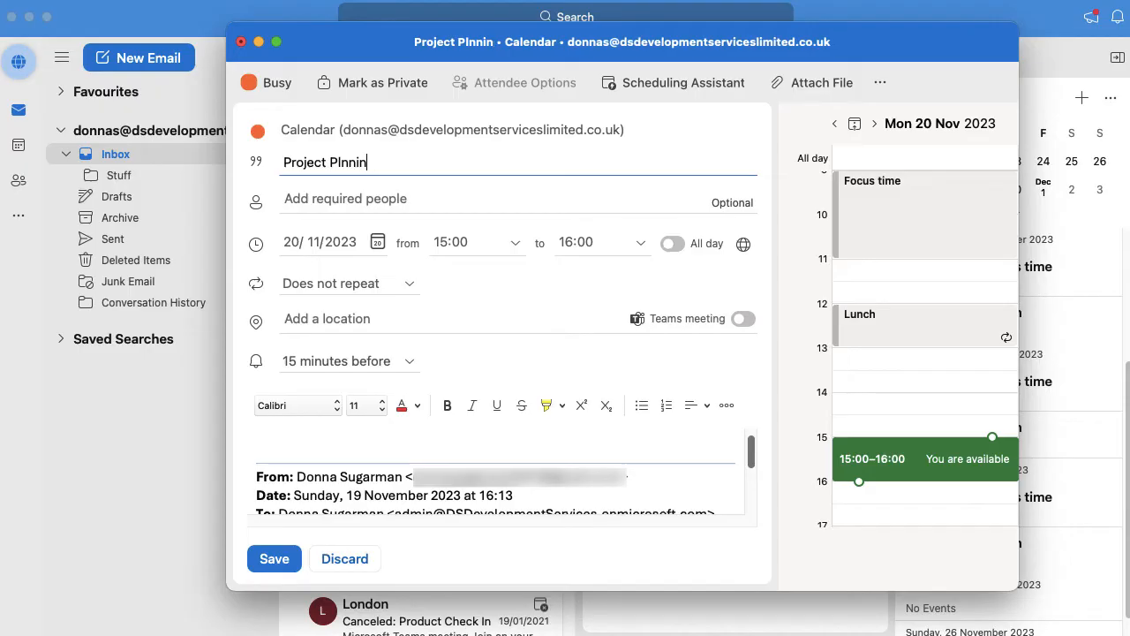
pyautogui.write('Project Planning')
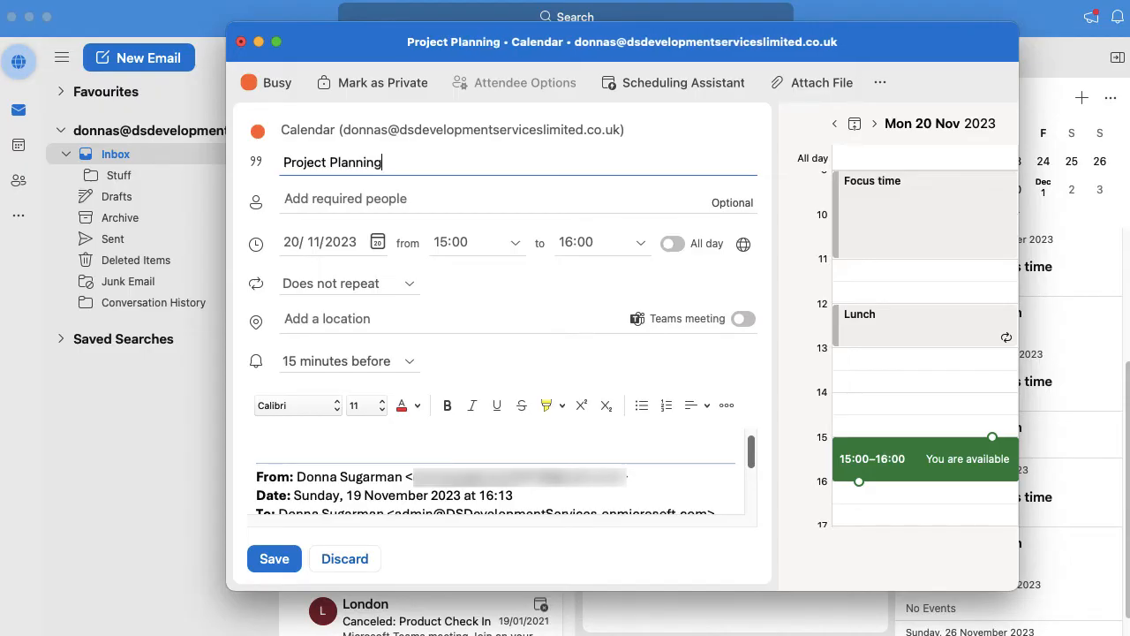
# Step: Set the event date to 22 November 2023 from the date picker
pyautogui.click(460, 242)
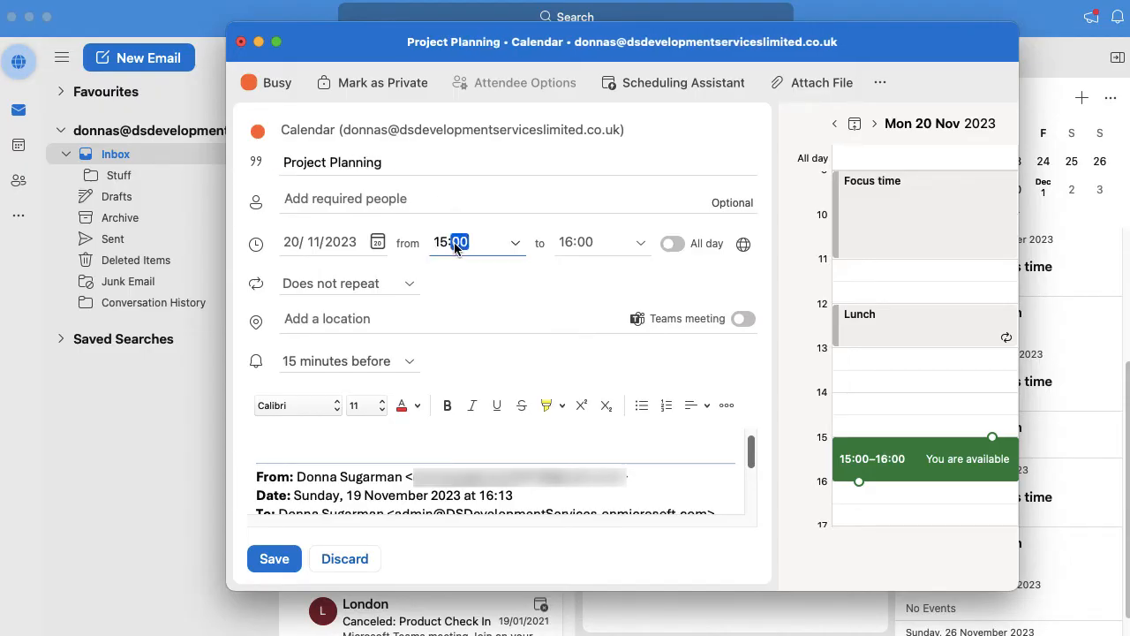
pyautogui.click(378, 242)
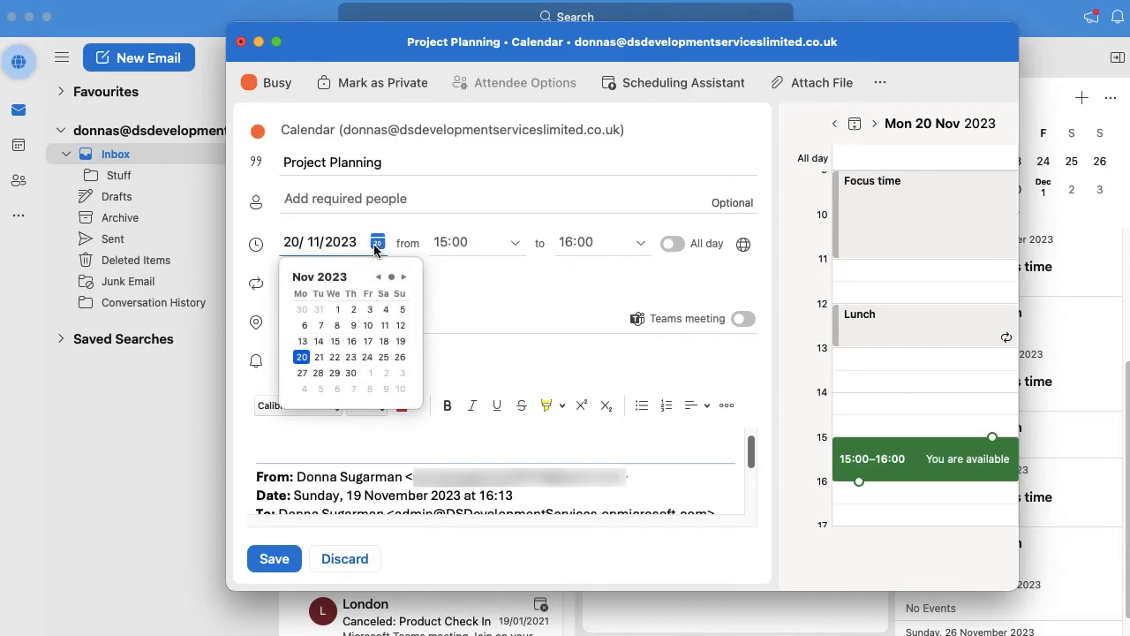
pyautogui.click(384, 356)
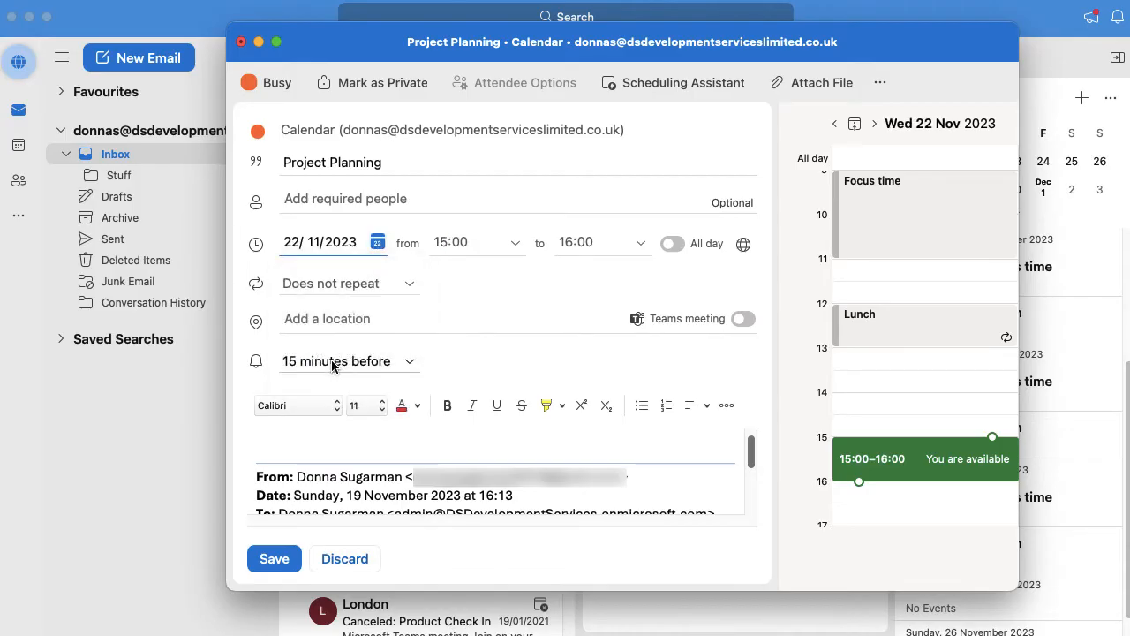
# Step: Set the start time to 10:00, giving a 10:00–11:00 slot
pyautogui.click(462, 242)
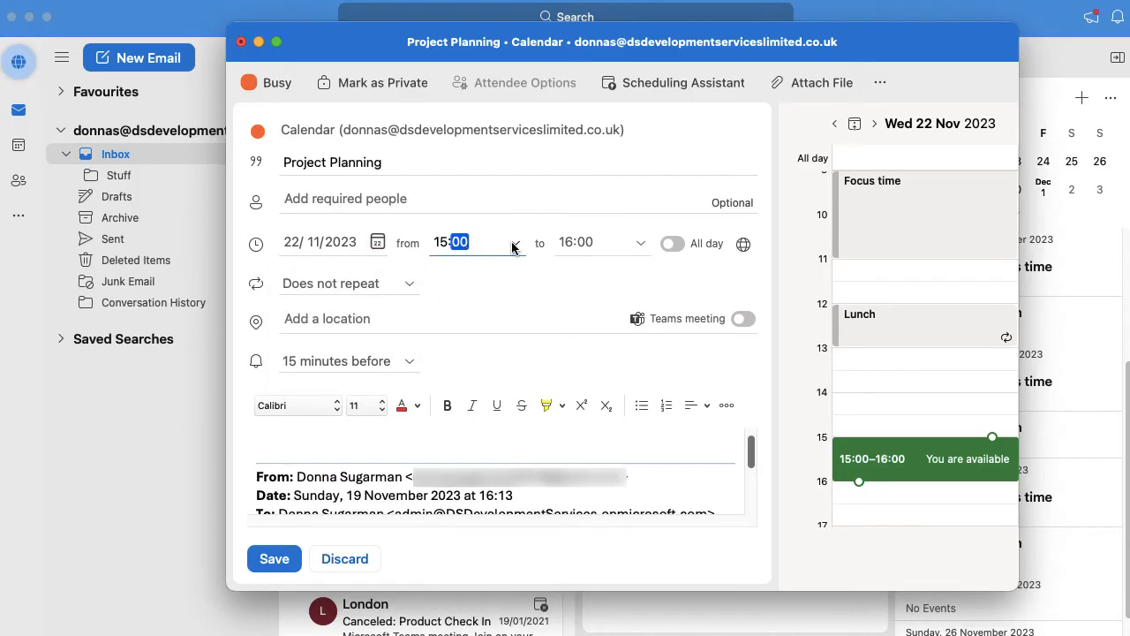
pyautogui.click(514, 242)
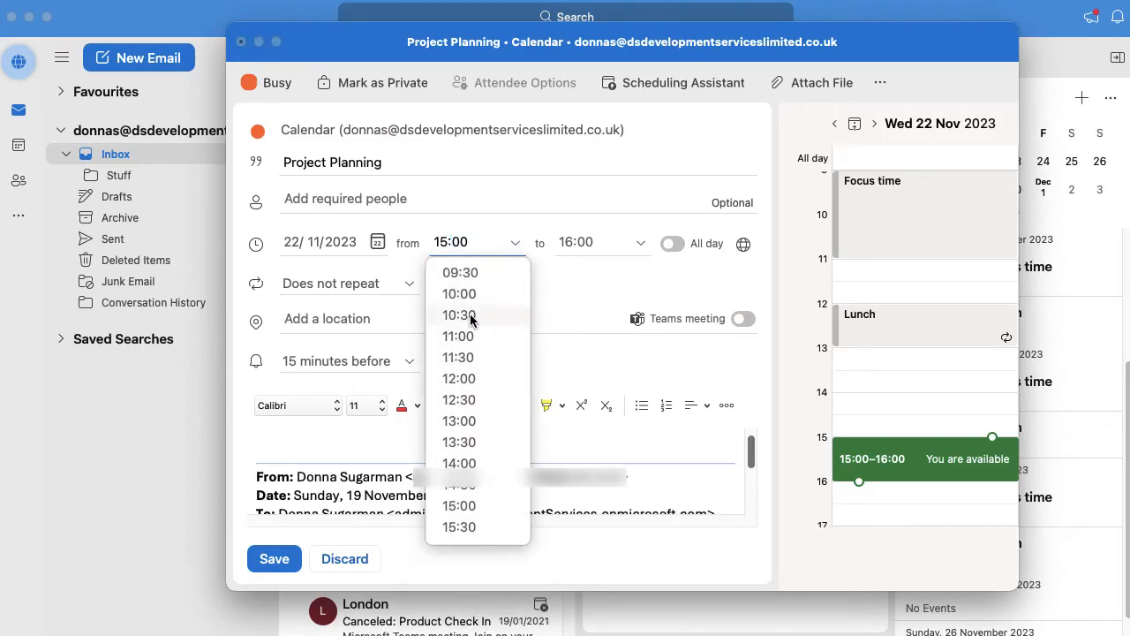
pyautogui.click(459, 293)
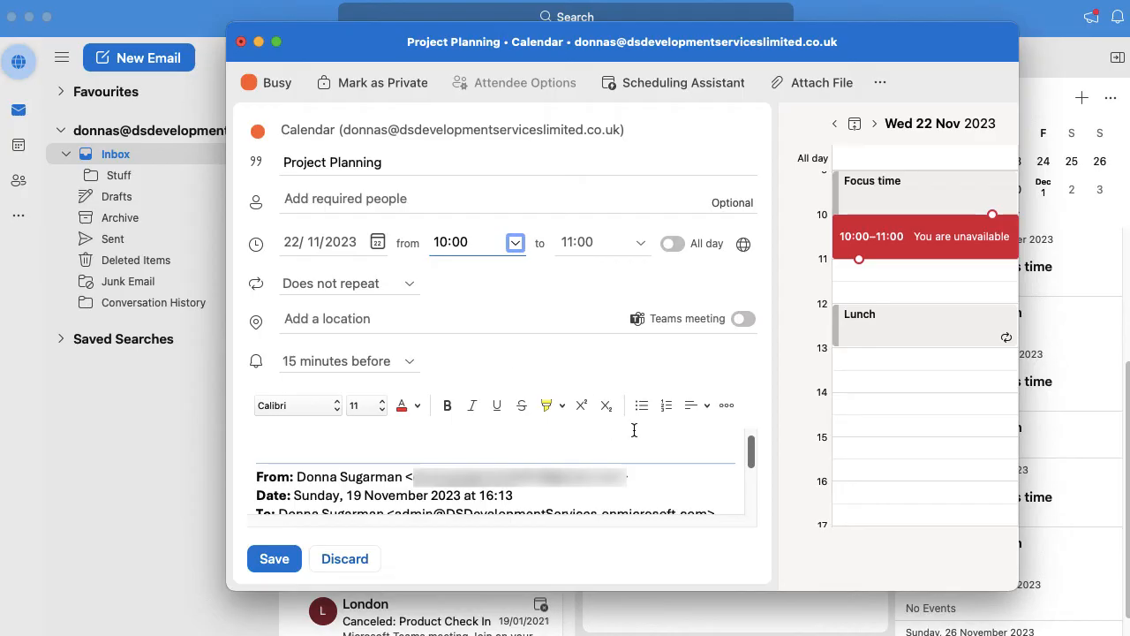
pyautogui.moveTo(751, 452)
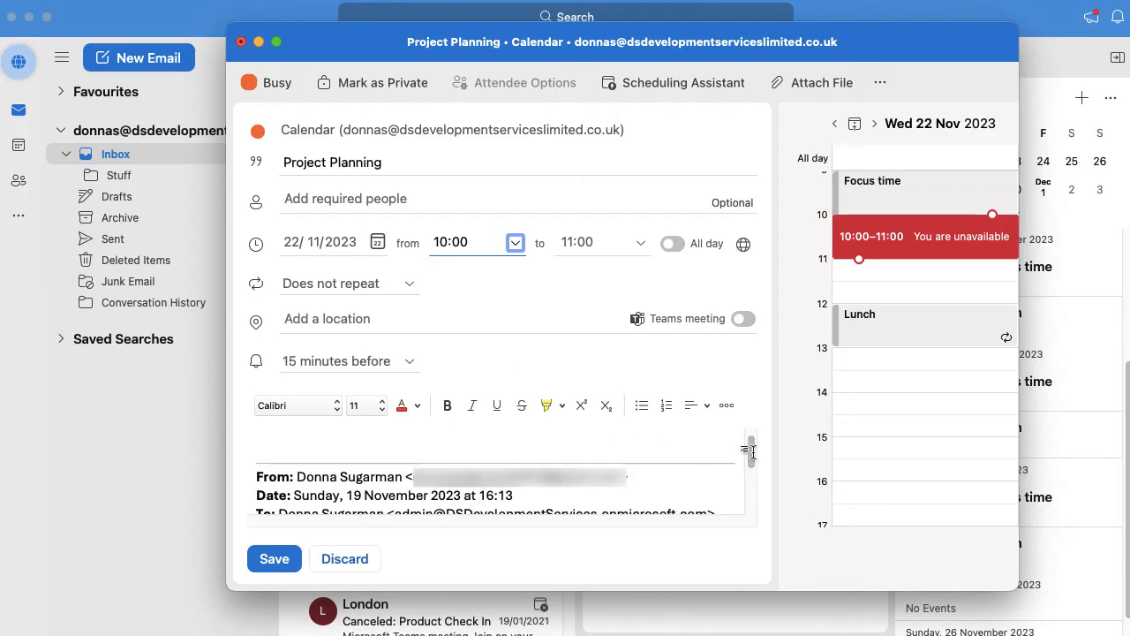
pyautogui.scroll(-3)
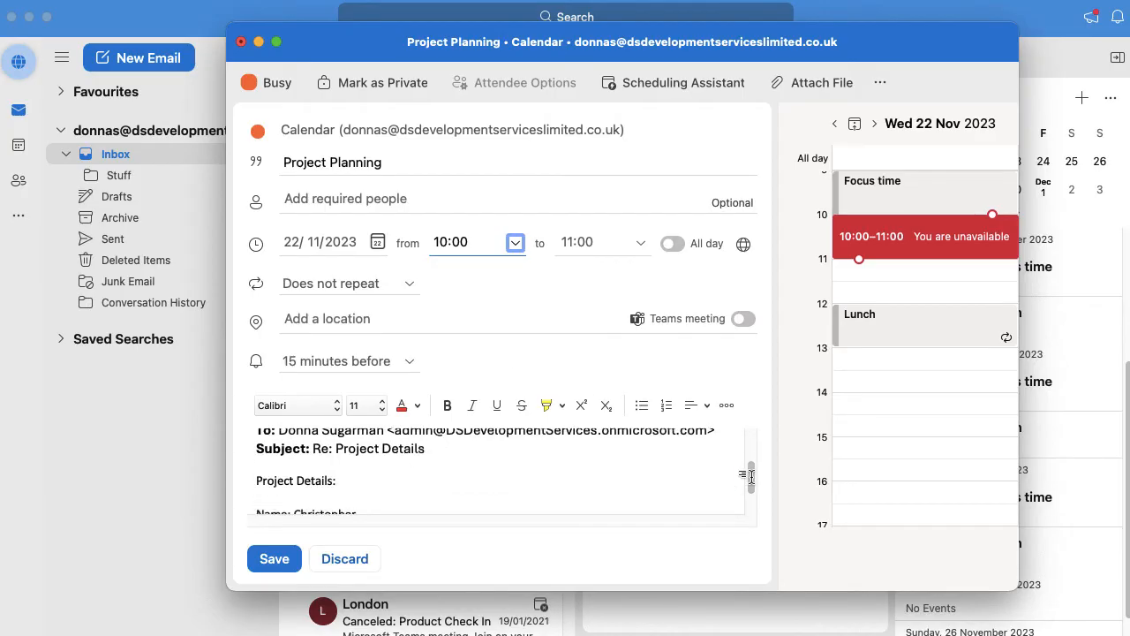
pyautogui.scroll(-3)
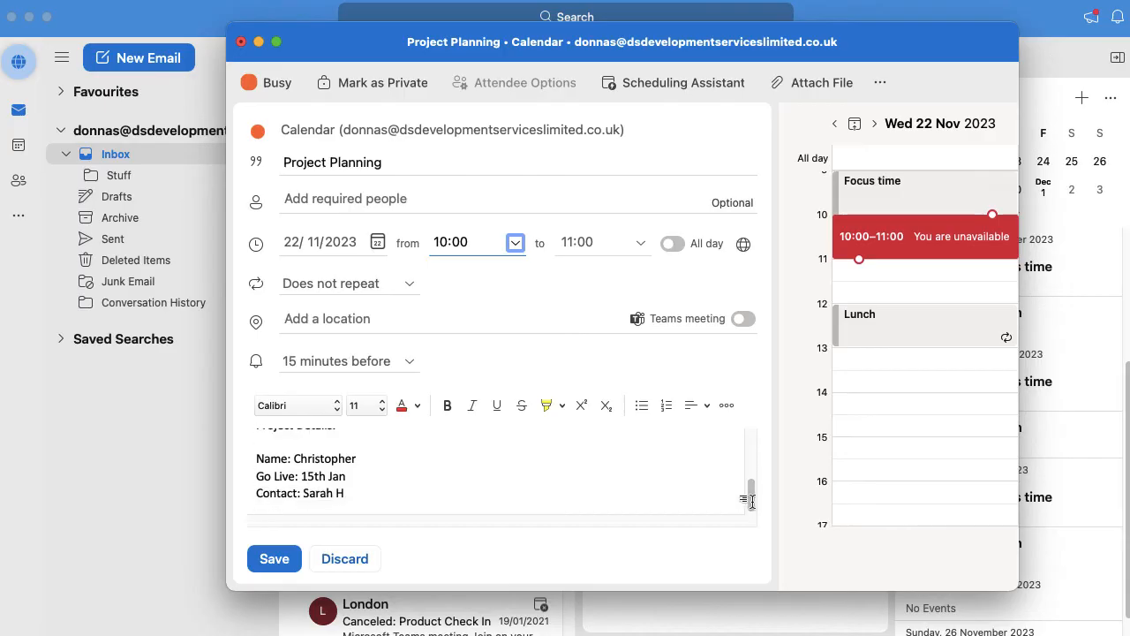
pyautogui.scroll(-3)
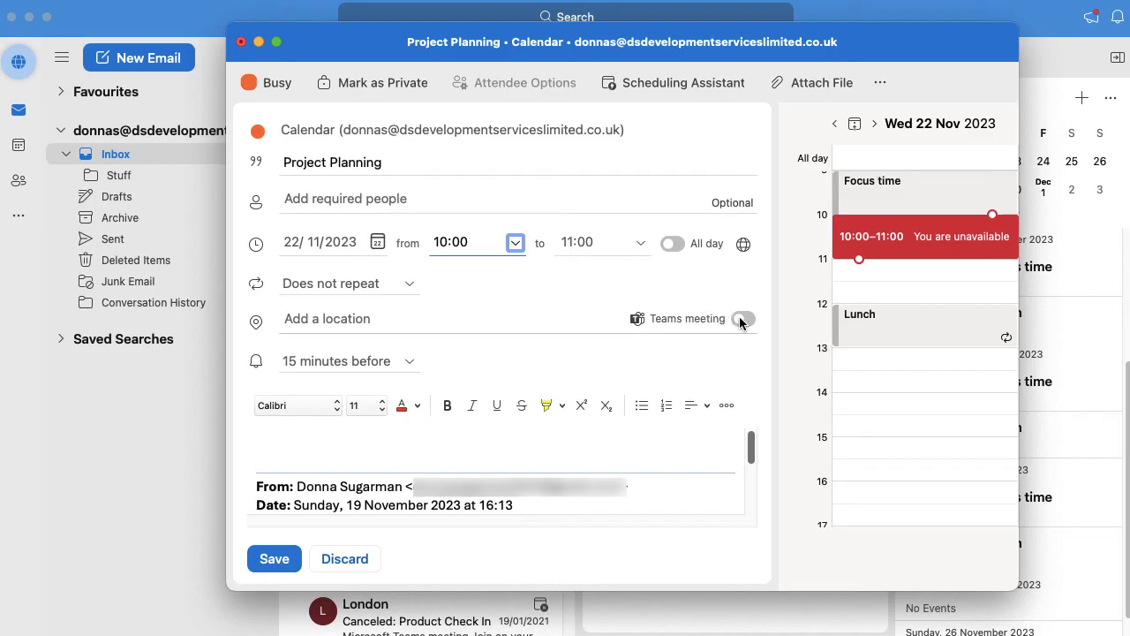
pyautogui.moveTo(743, 319)
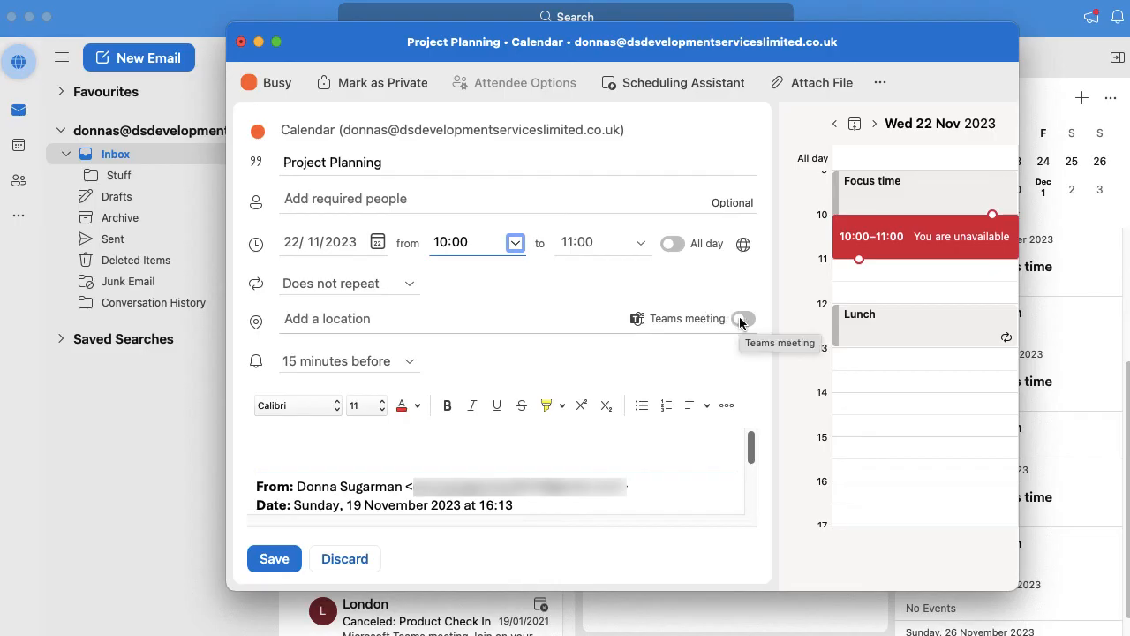